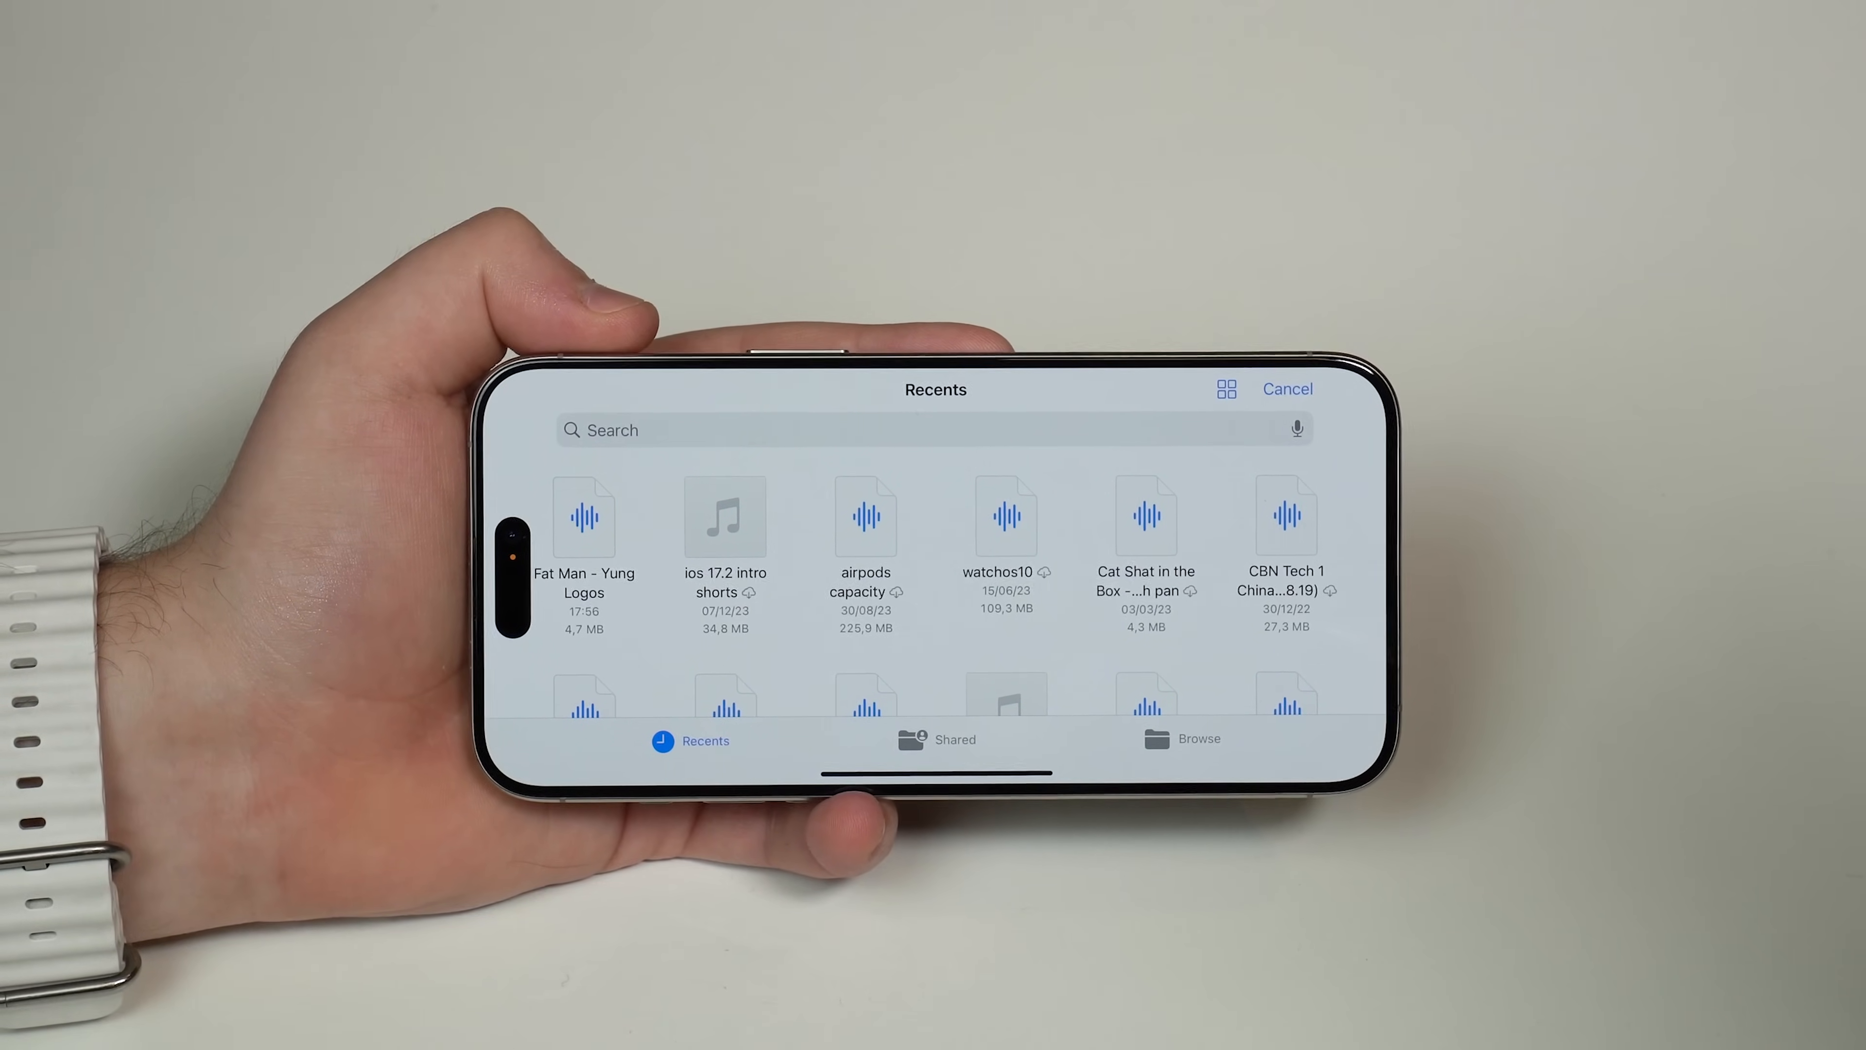
Step: Import the downloaded 'Fat Man - Yung Logos' audio file from Recents into the project
click(1181, 741)
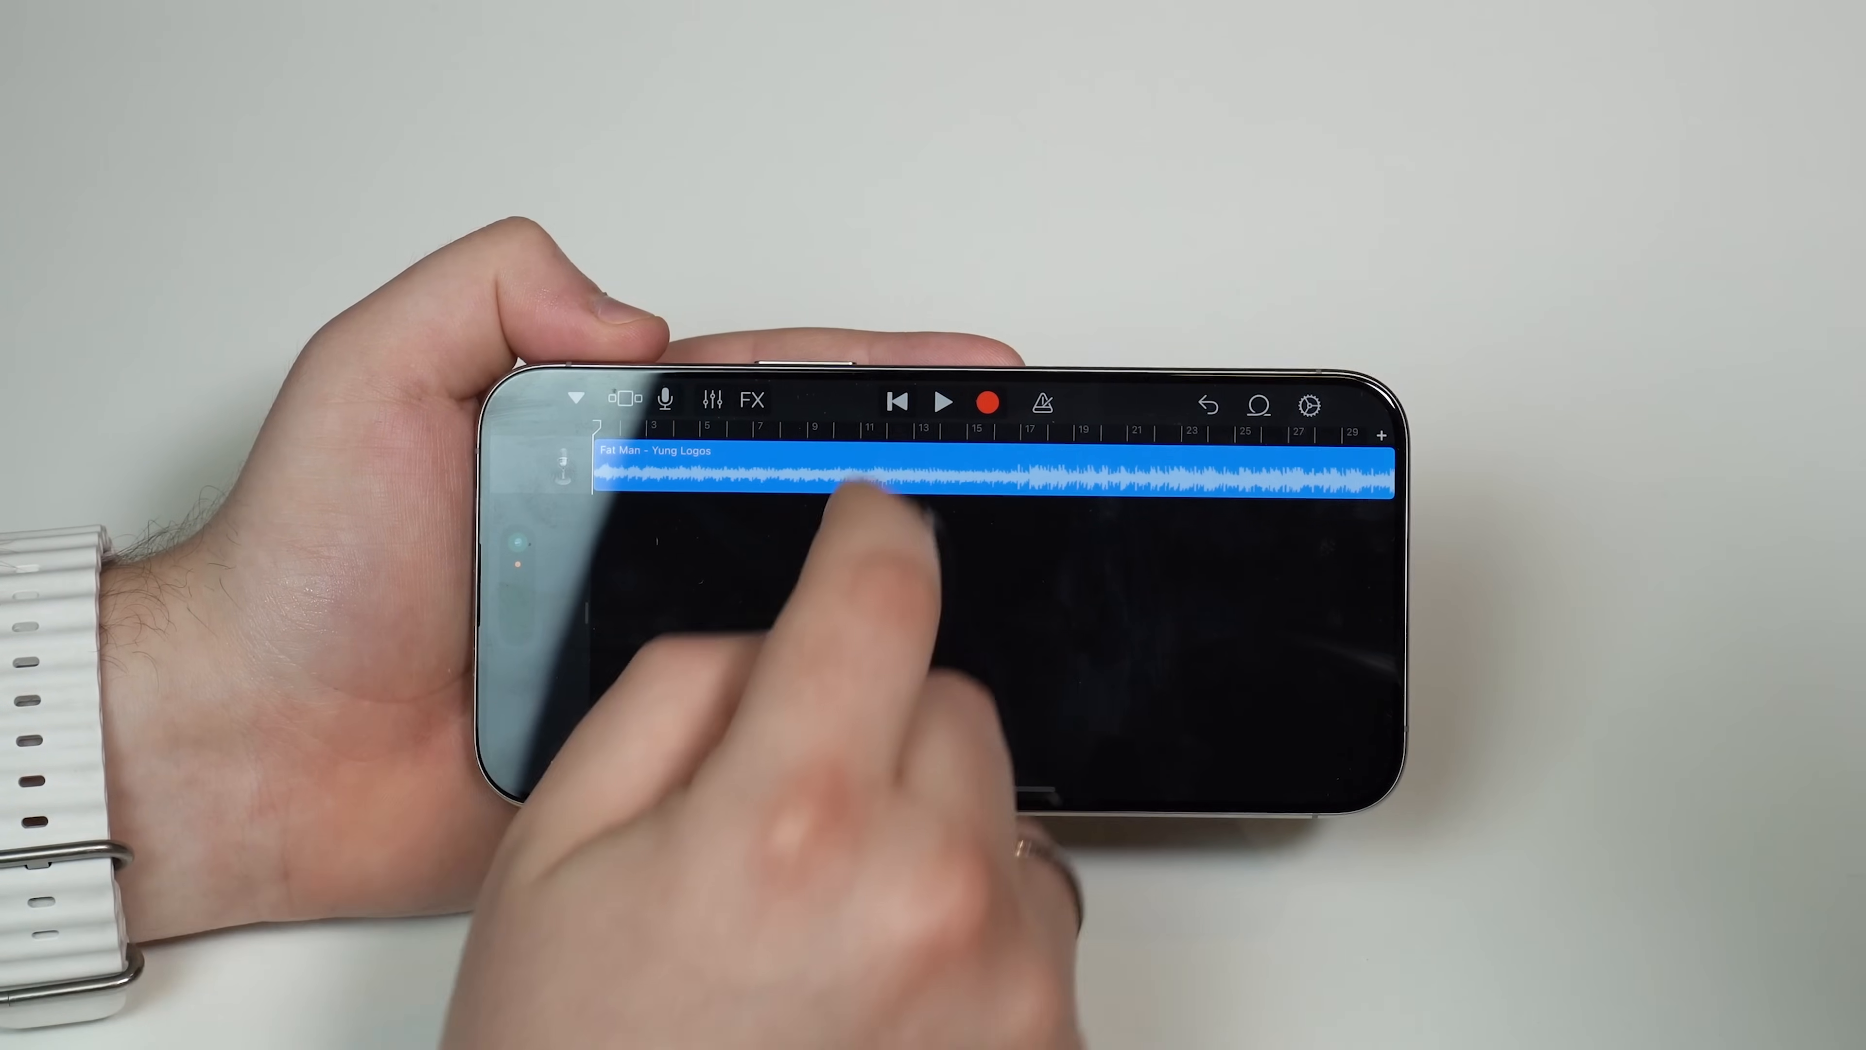
Step: Place the 'Fat Man - Yung Logos' audio as a region on a track in Tracks view
click(944, 402)
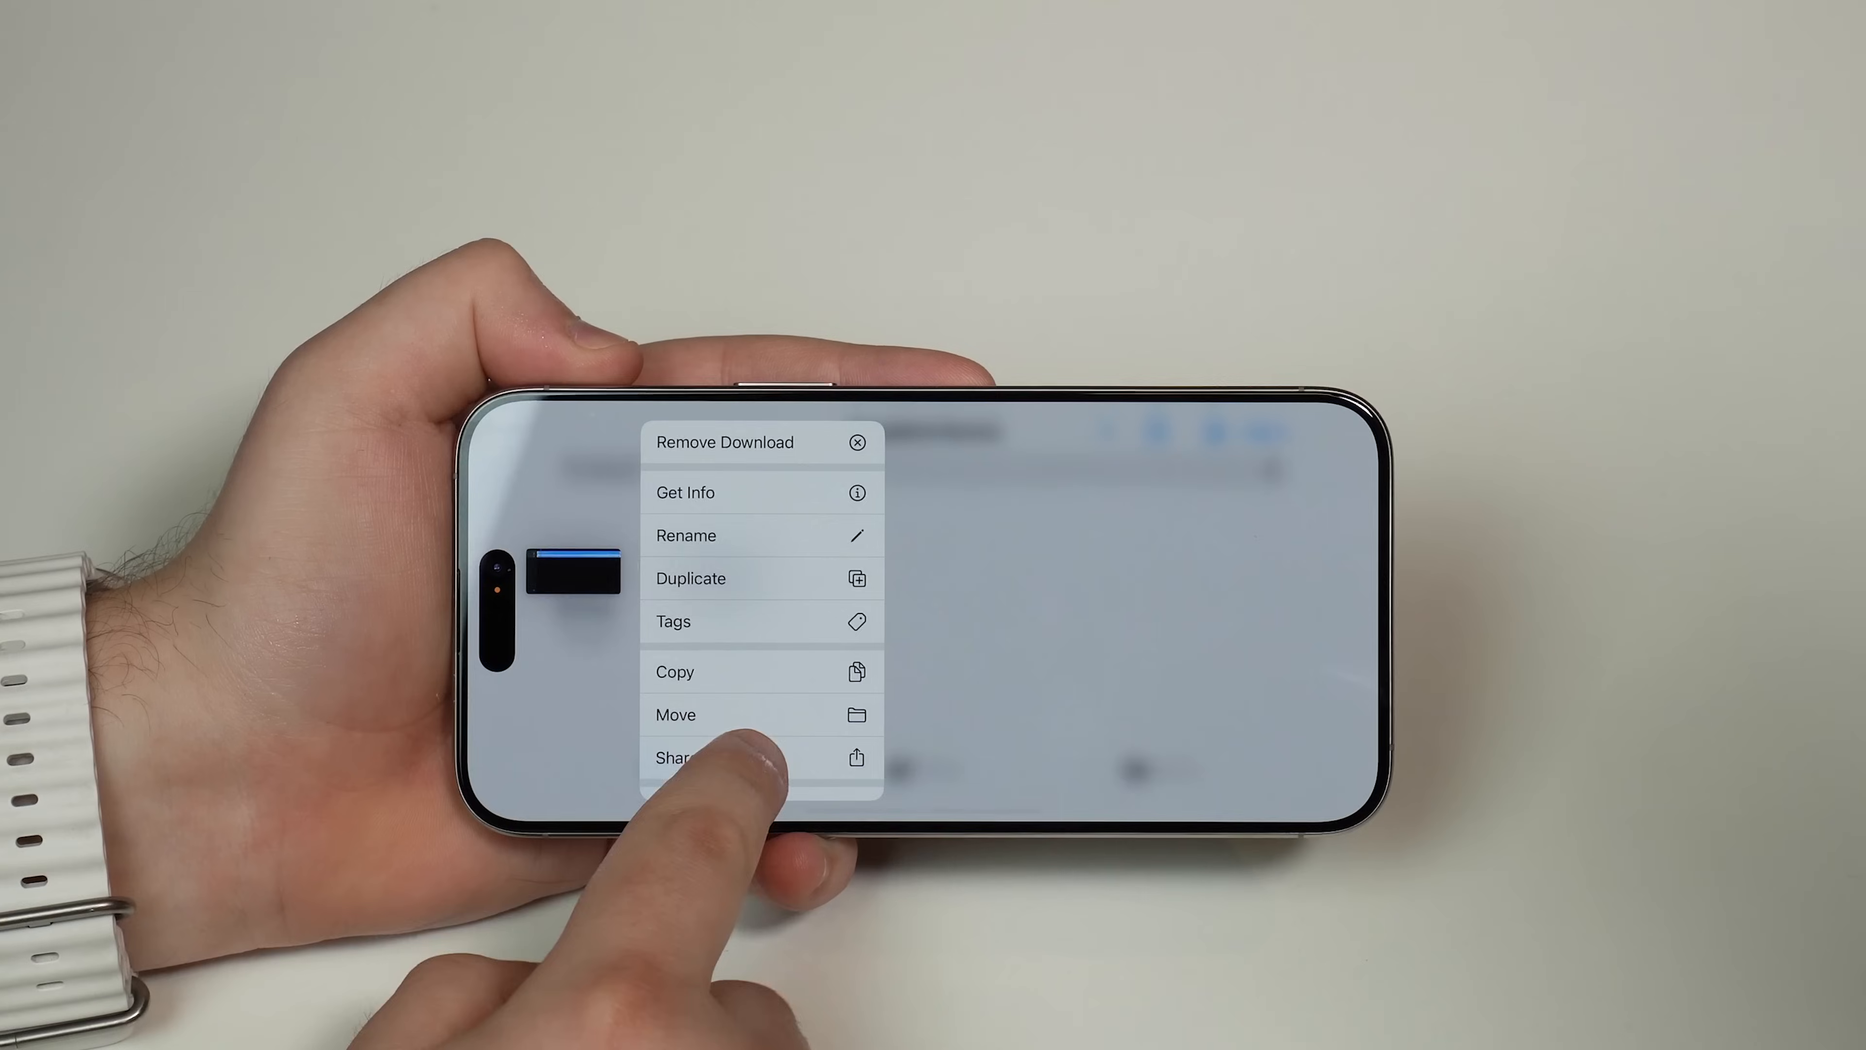
Step: Share the song as a Ringtone and accept shortening it to 30 seconds
click(673, 757)
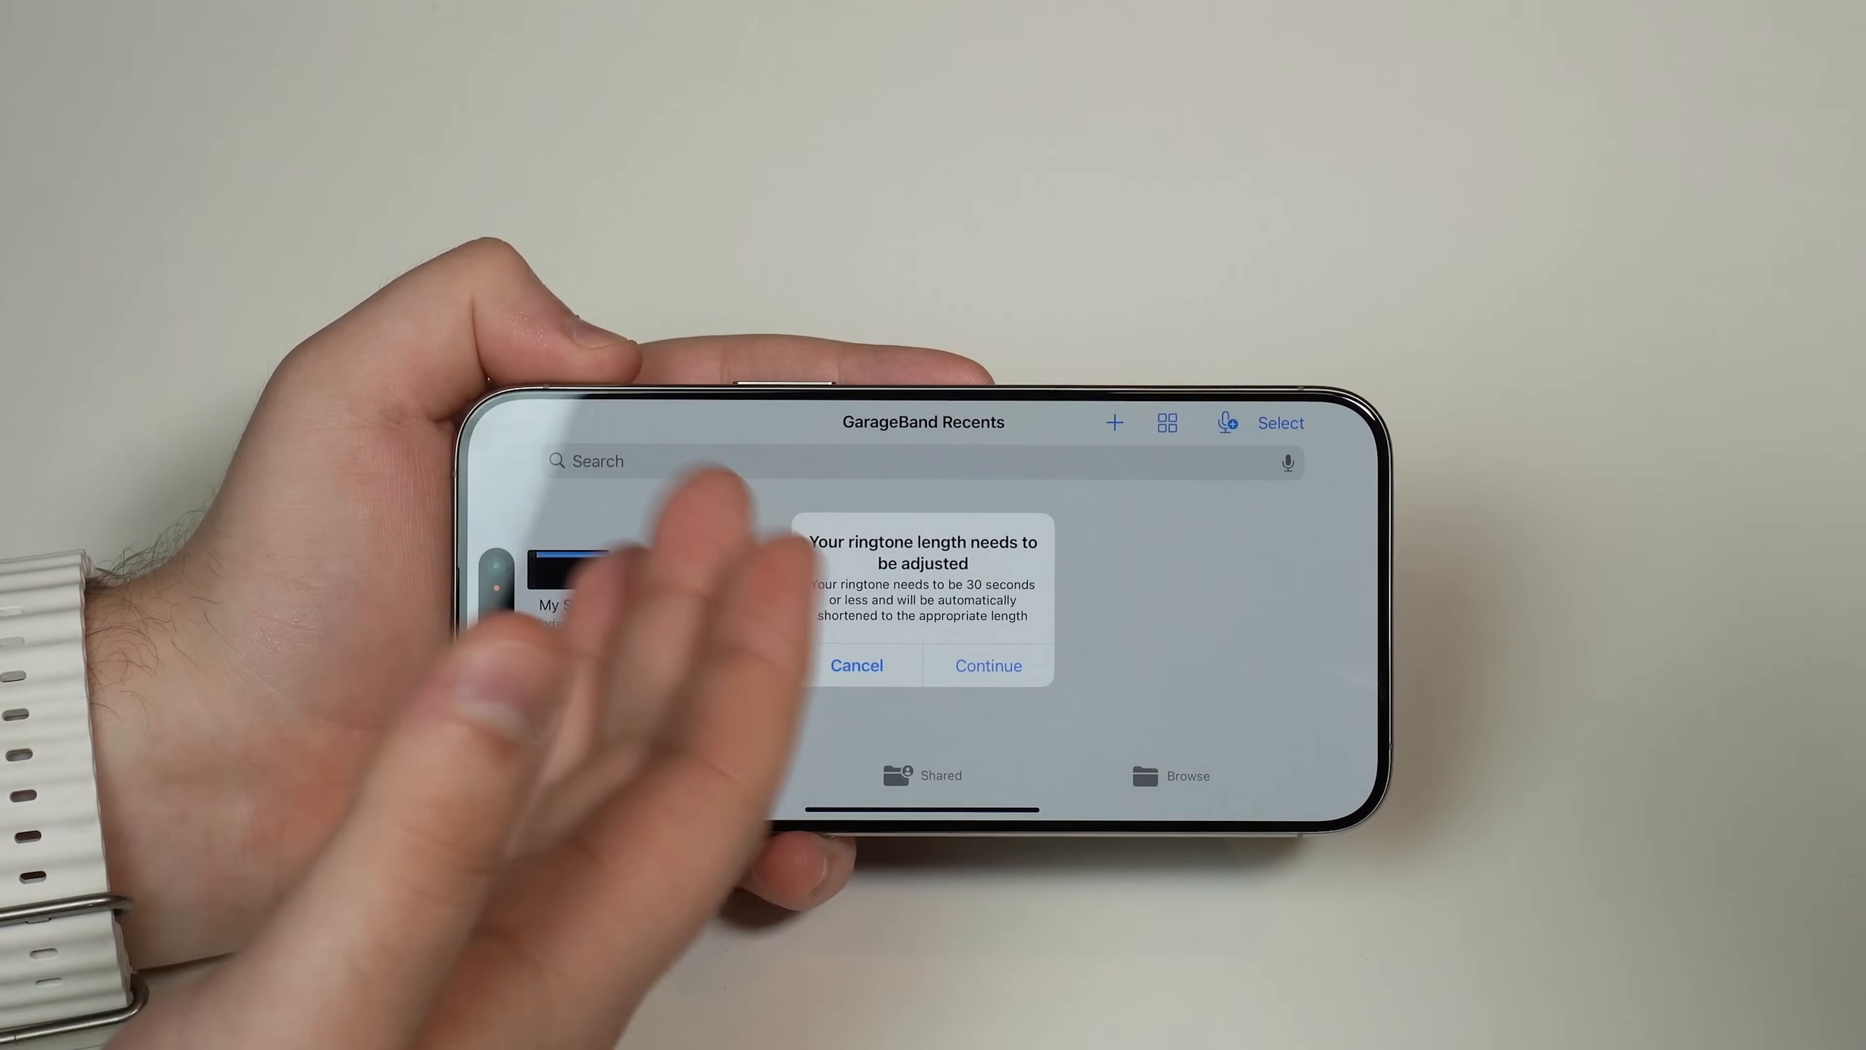
click(988, 665)
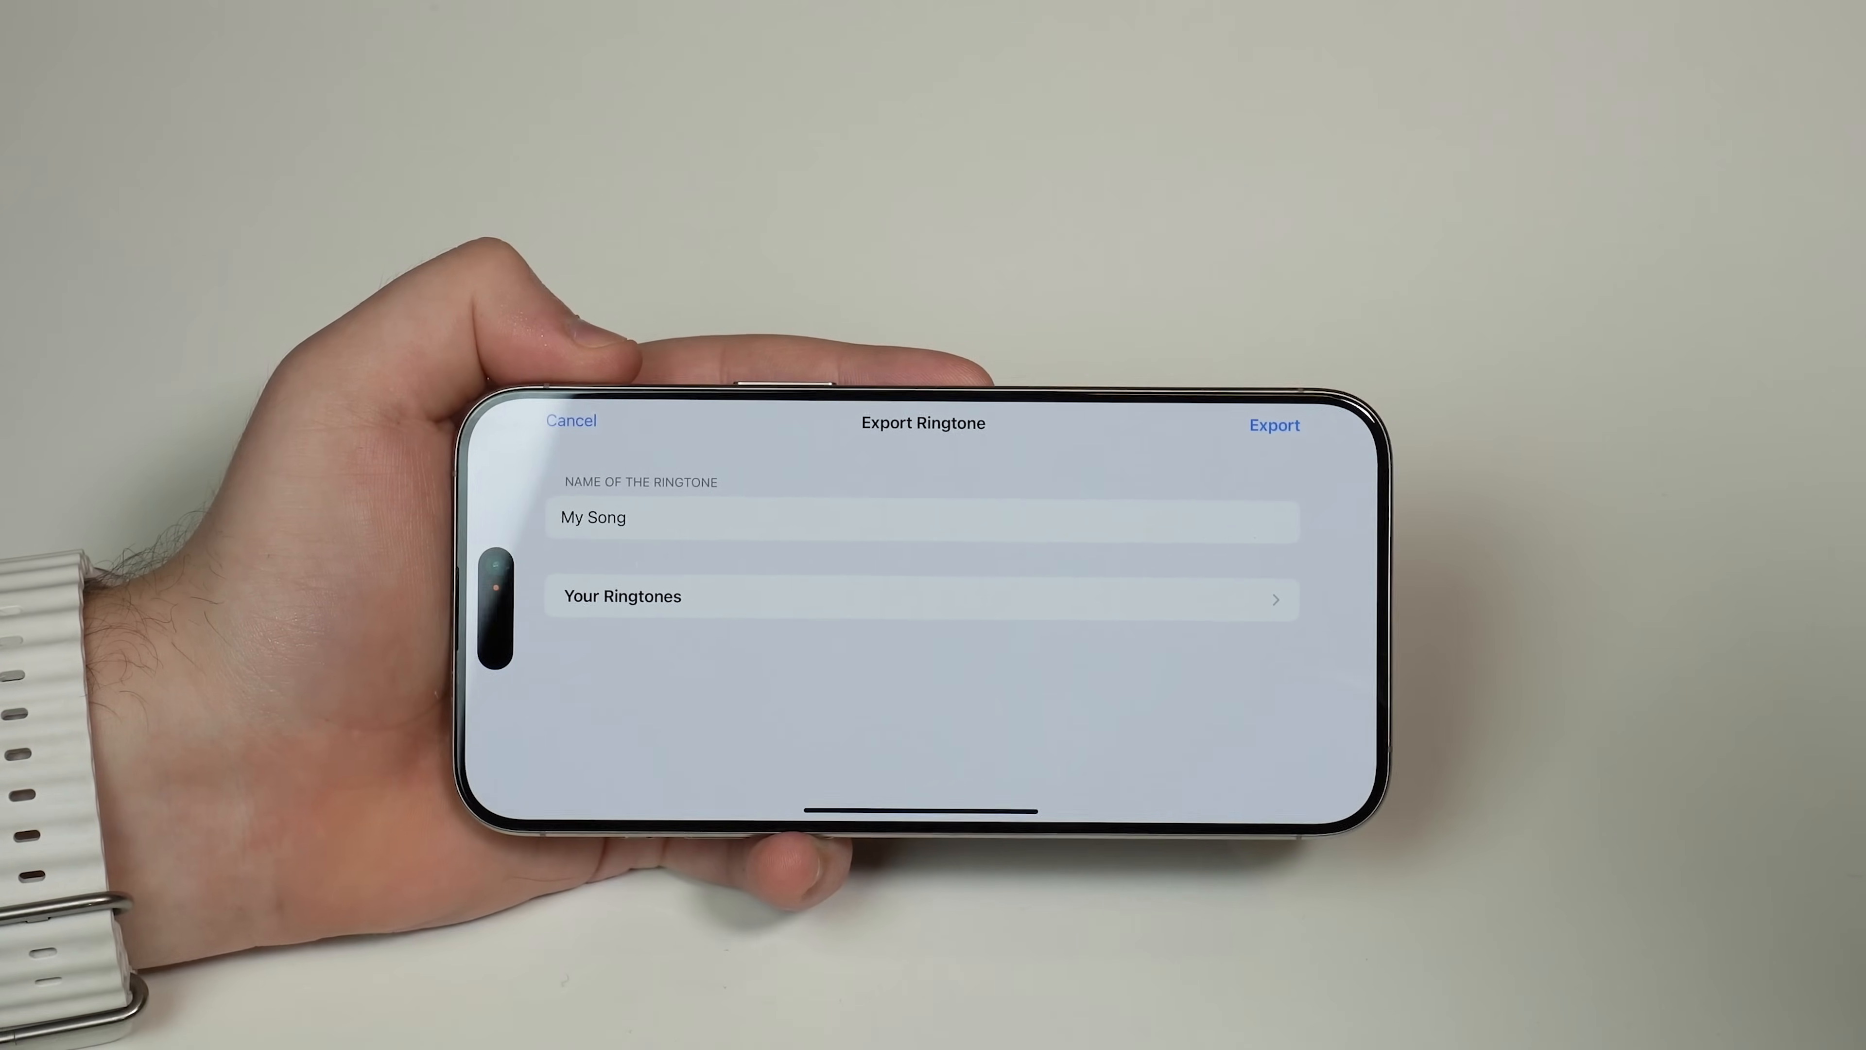
Step: Name the ringtone 'My Song YouTube' and export it
click(921, 518)
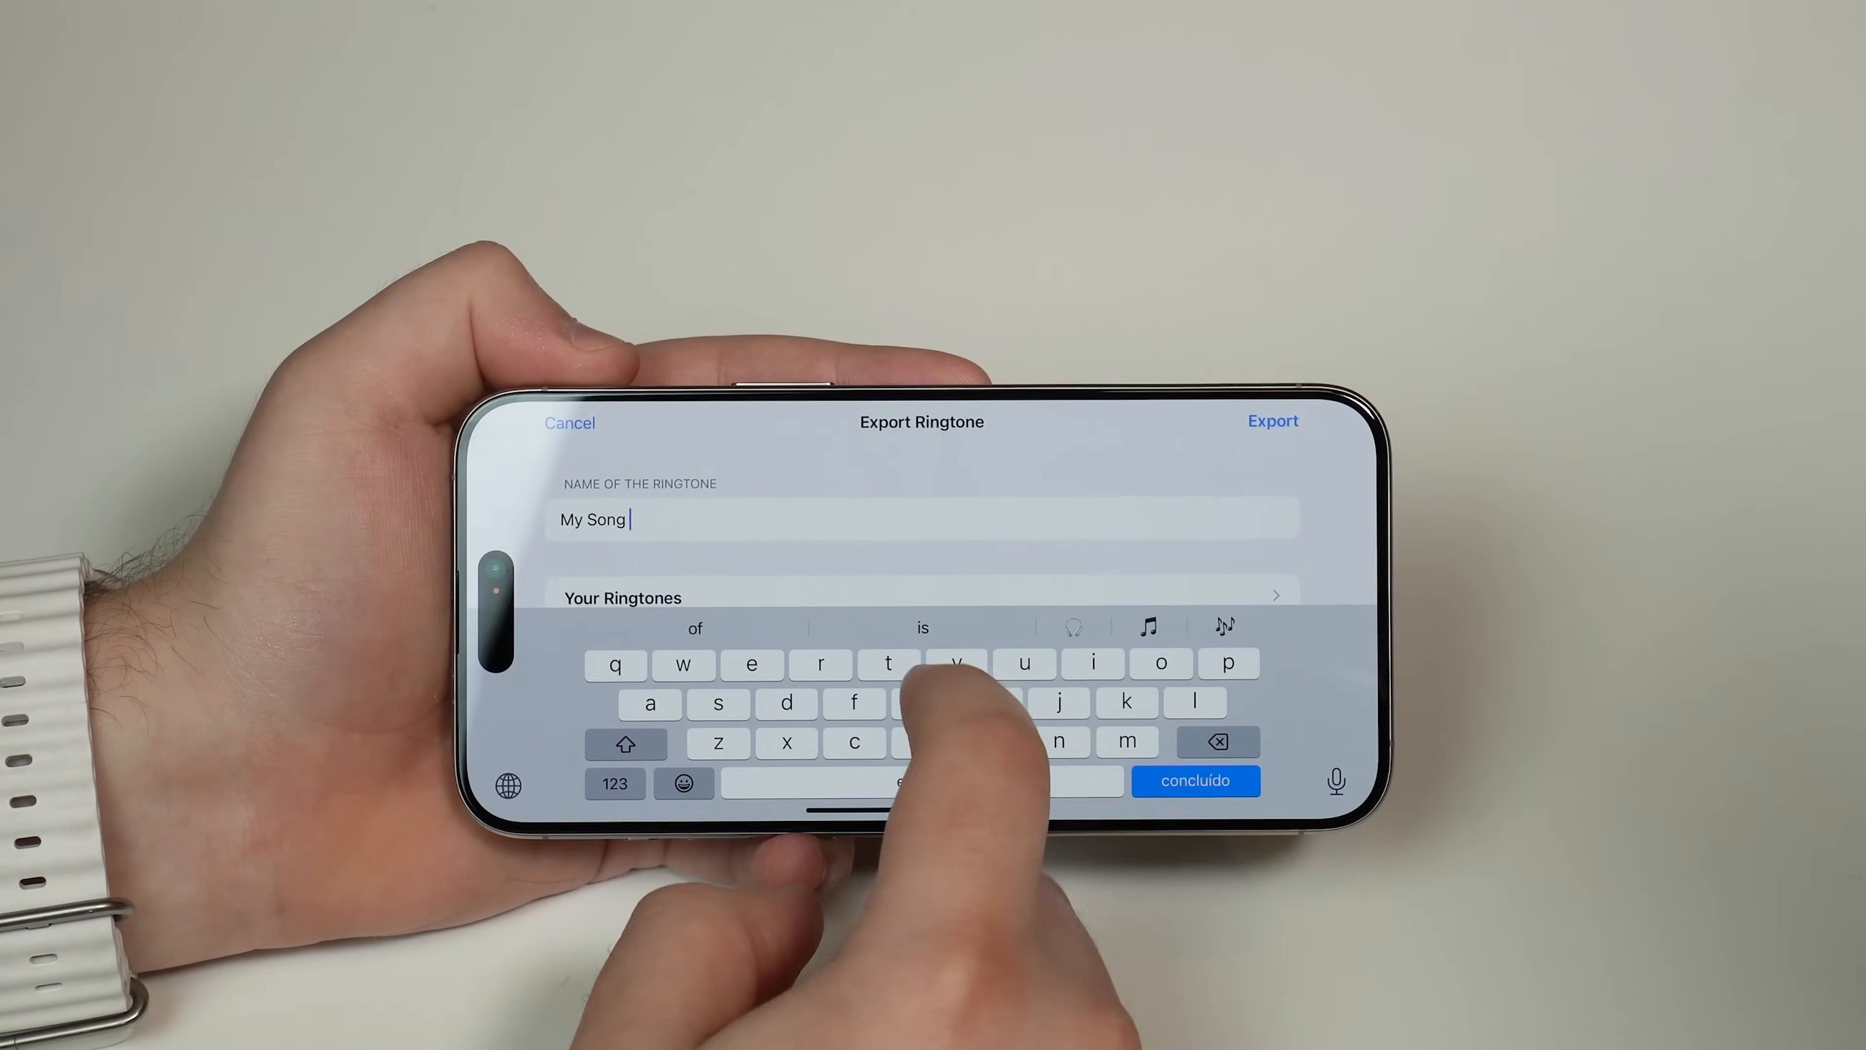
text(YouTube)
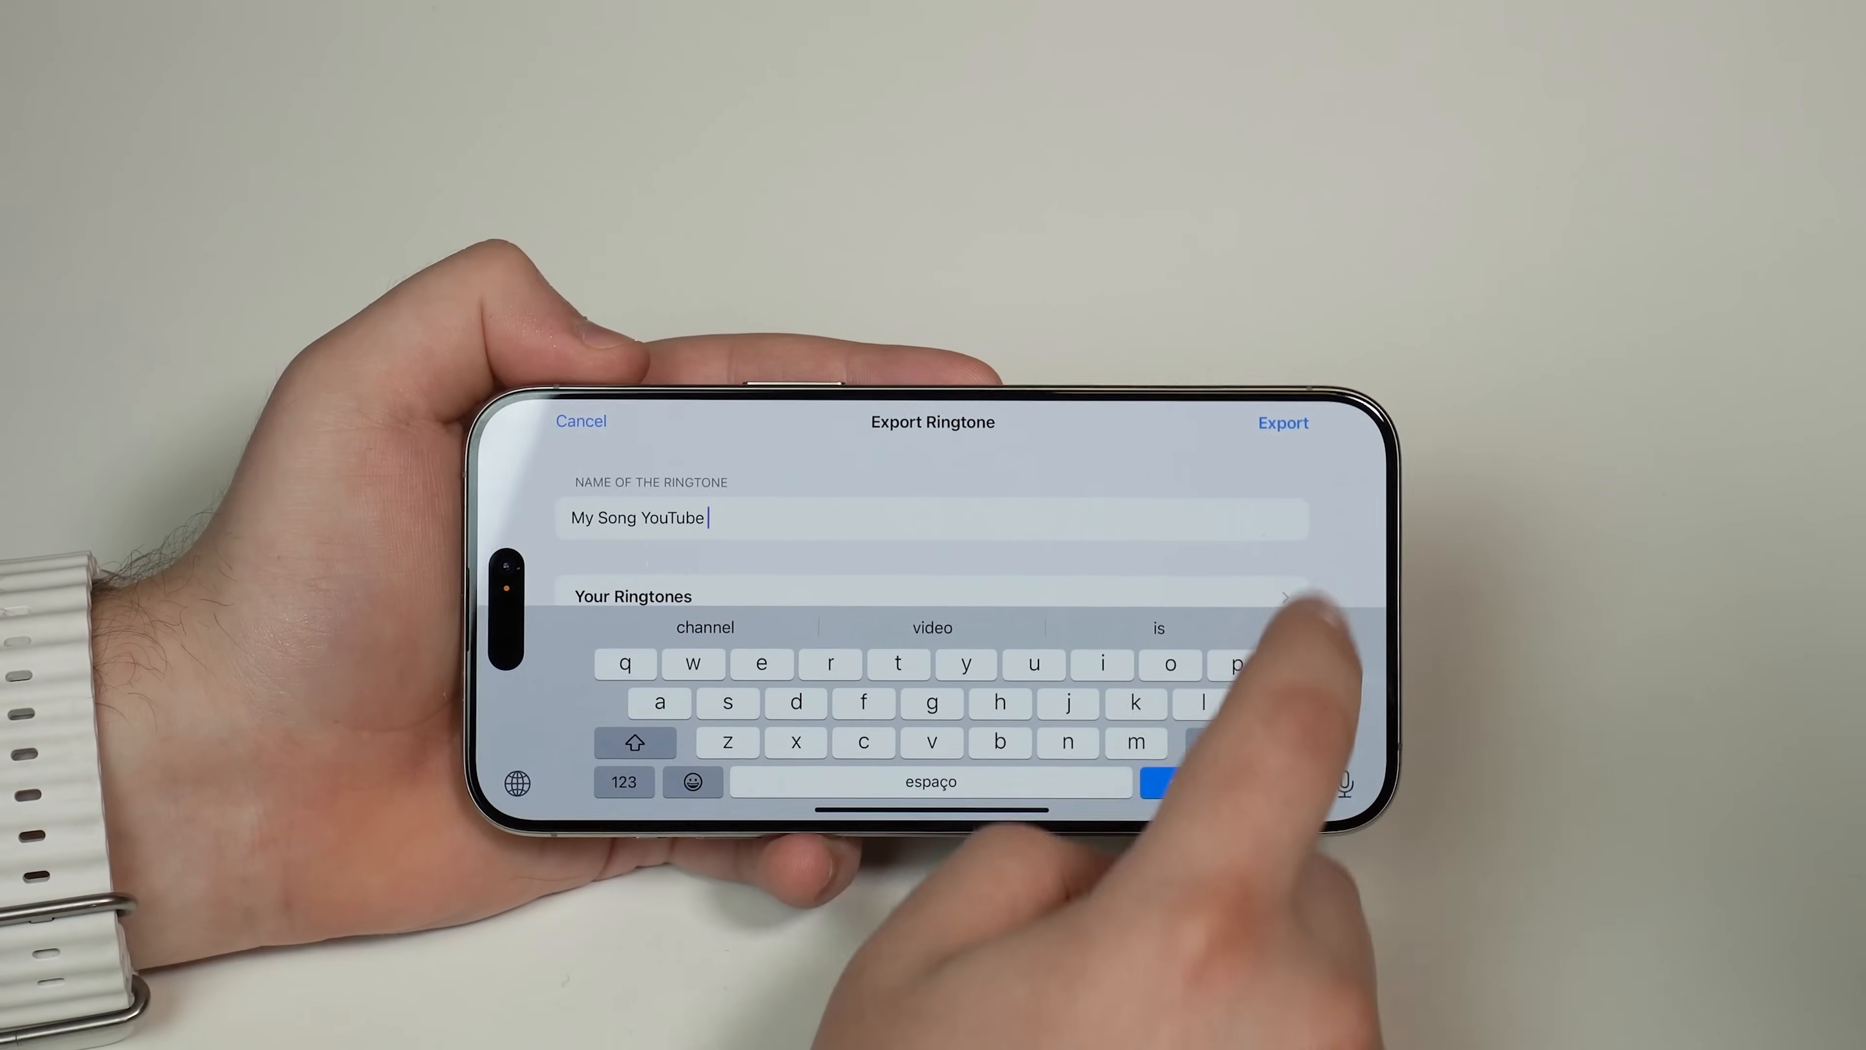
click(1282, 423)
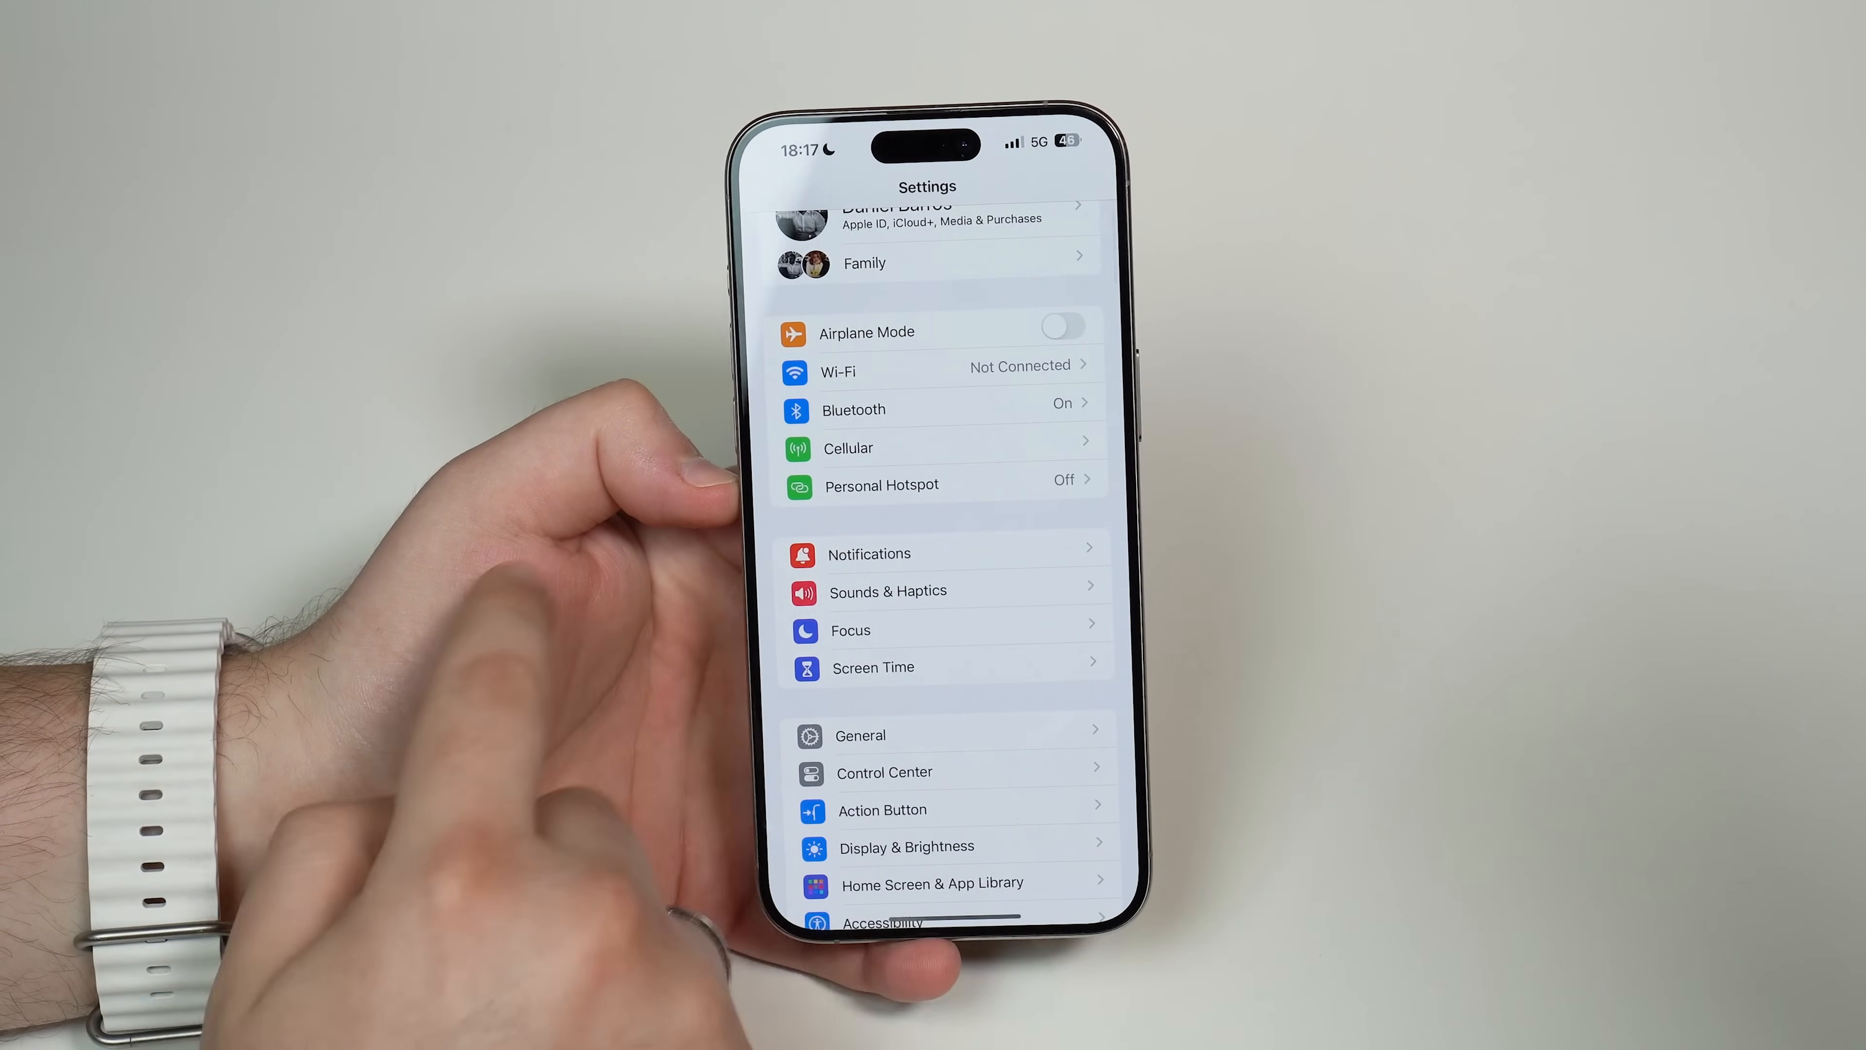
Step: In Sounds & Haptics, select 'My Song YouTube' as the ringtone and confirm the choice
click(887, 590)
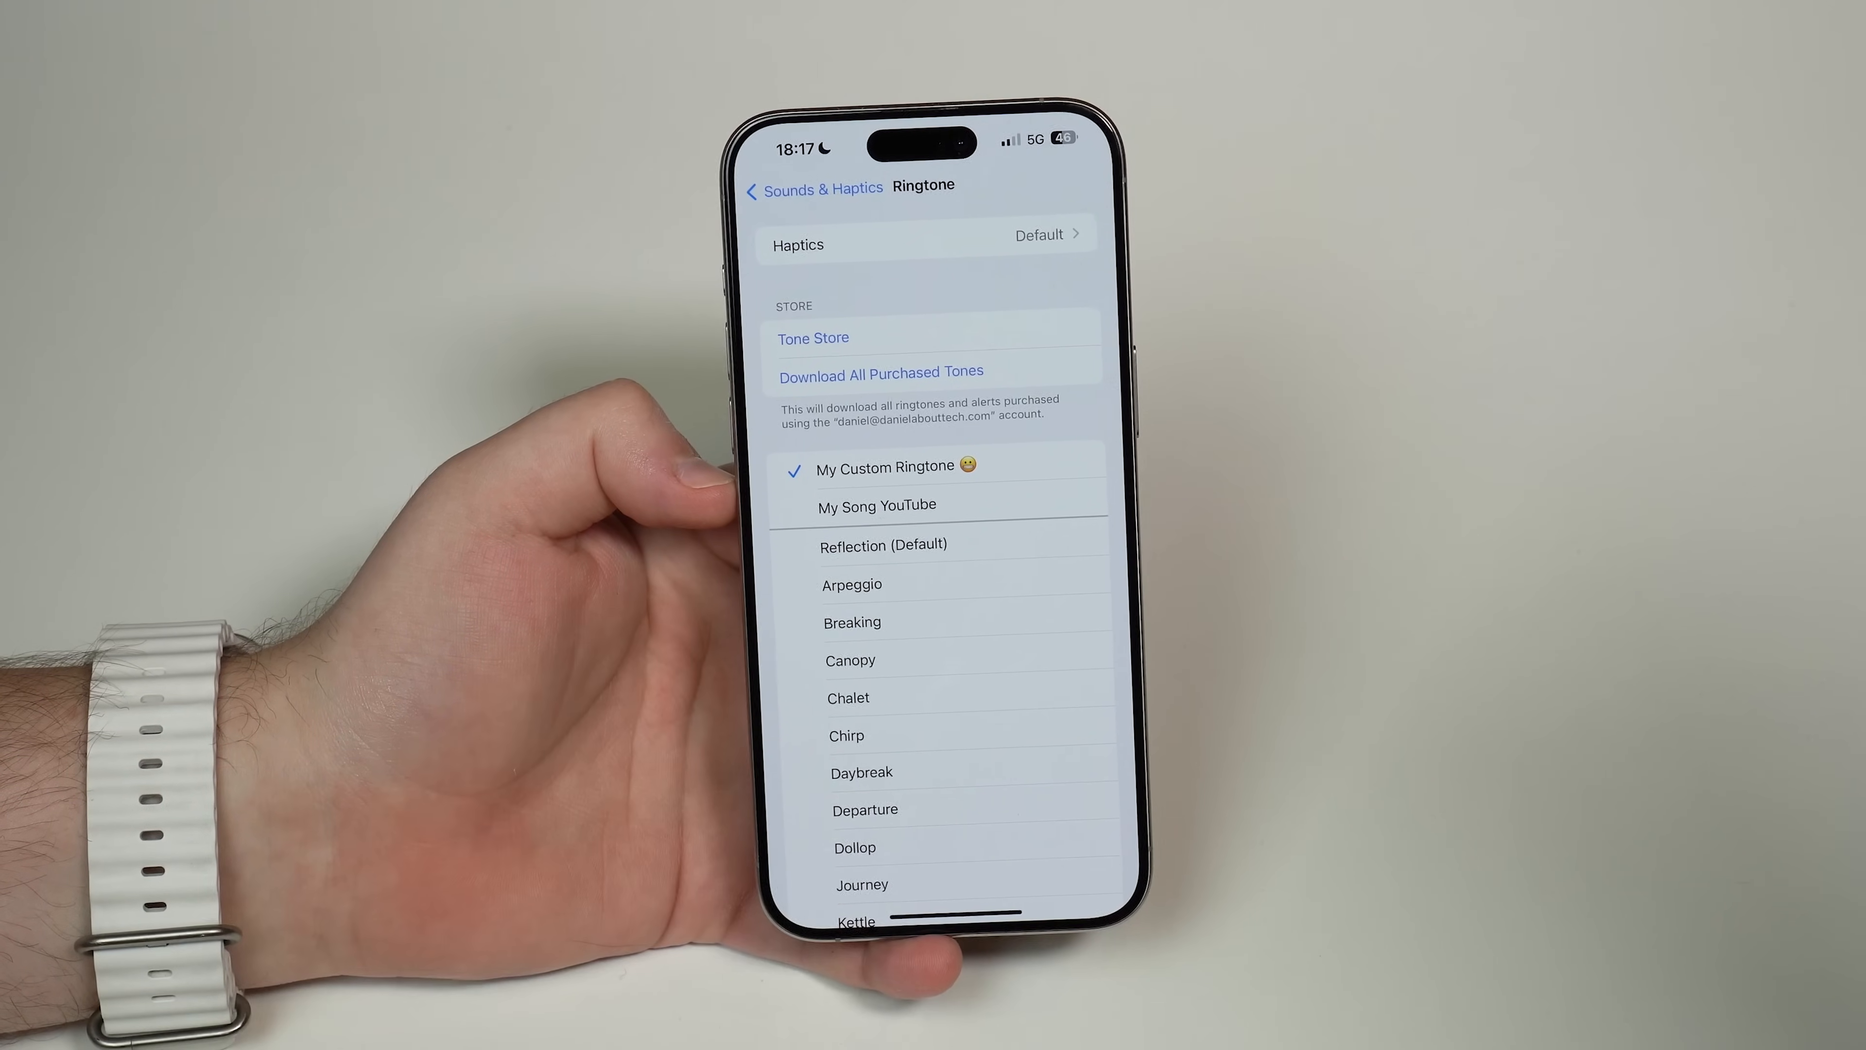
click(876, 504)
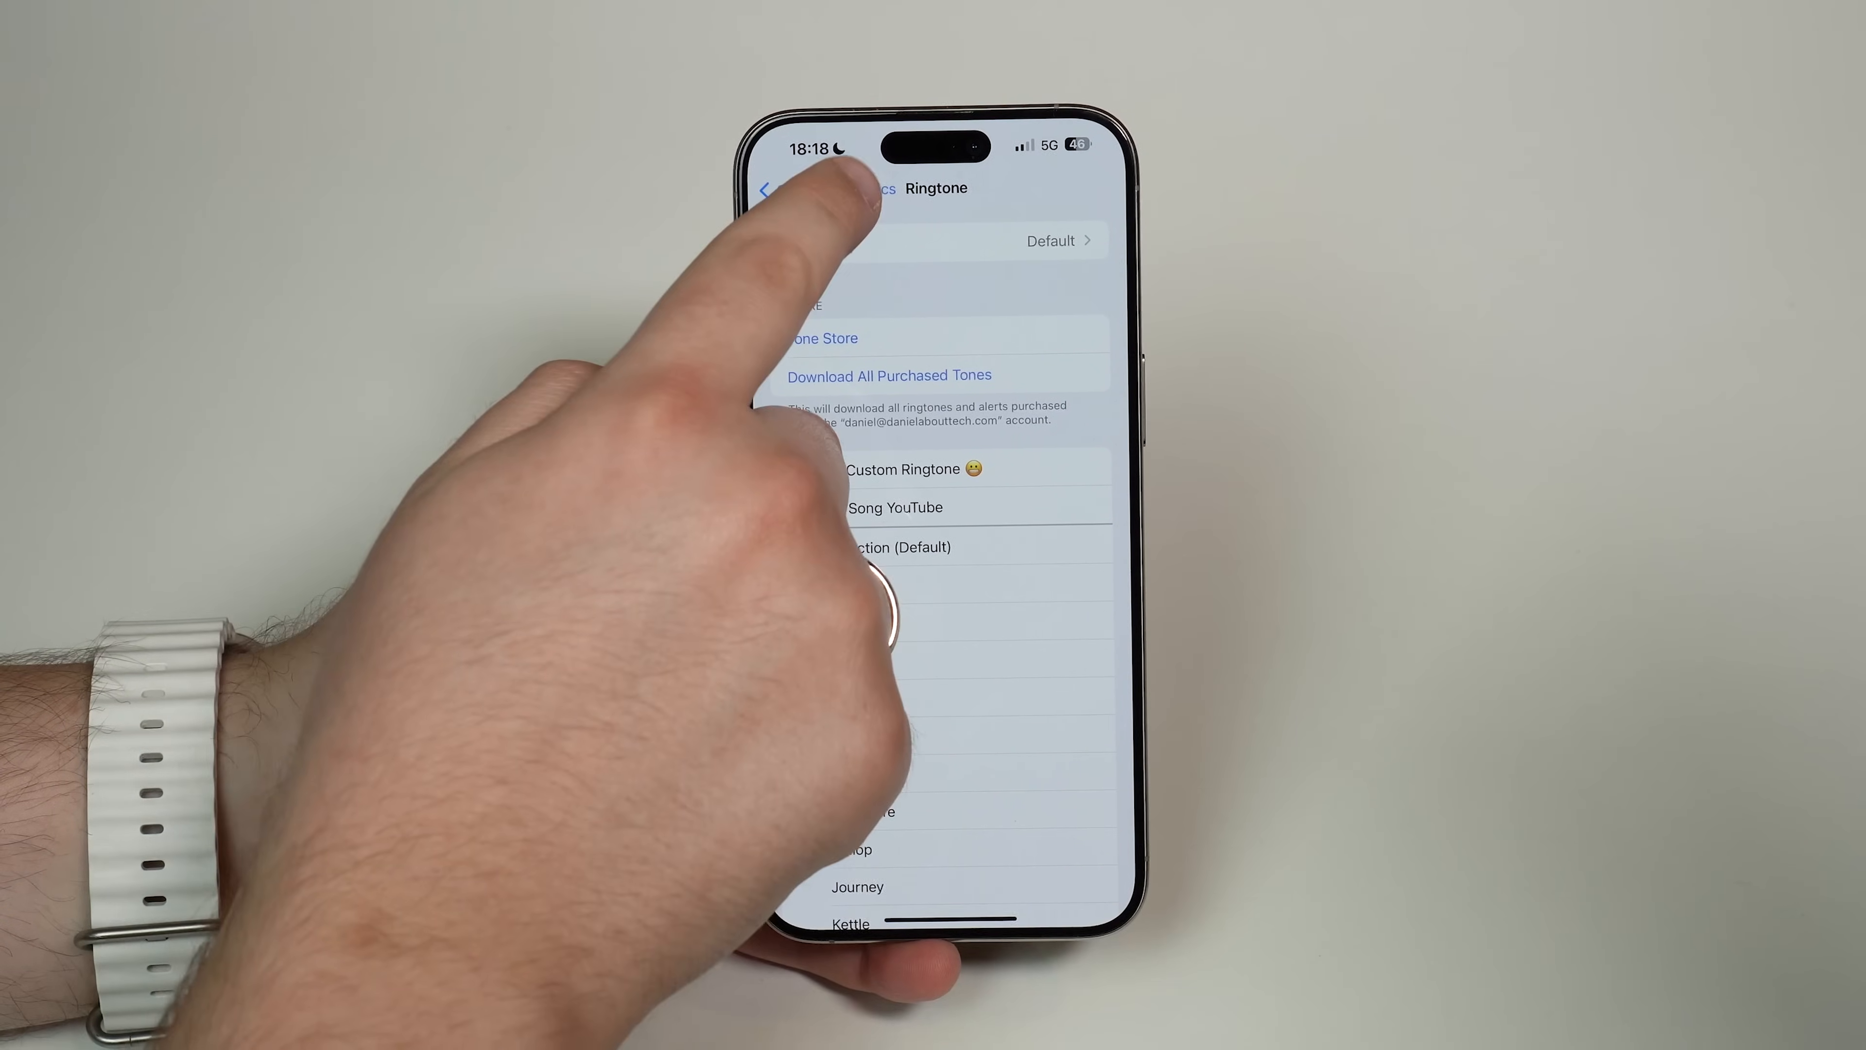
click(768, 189)
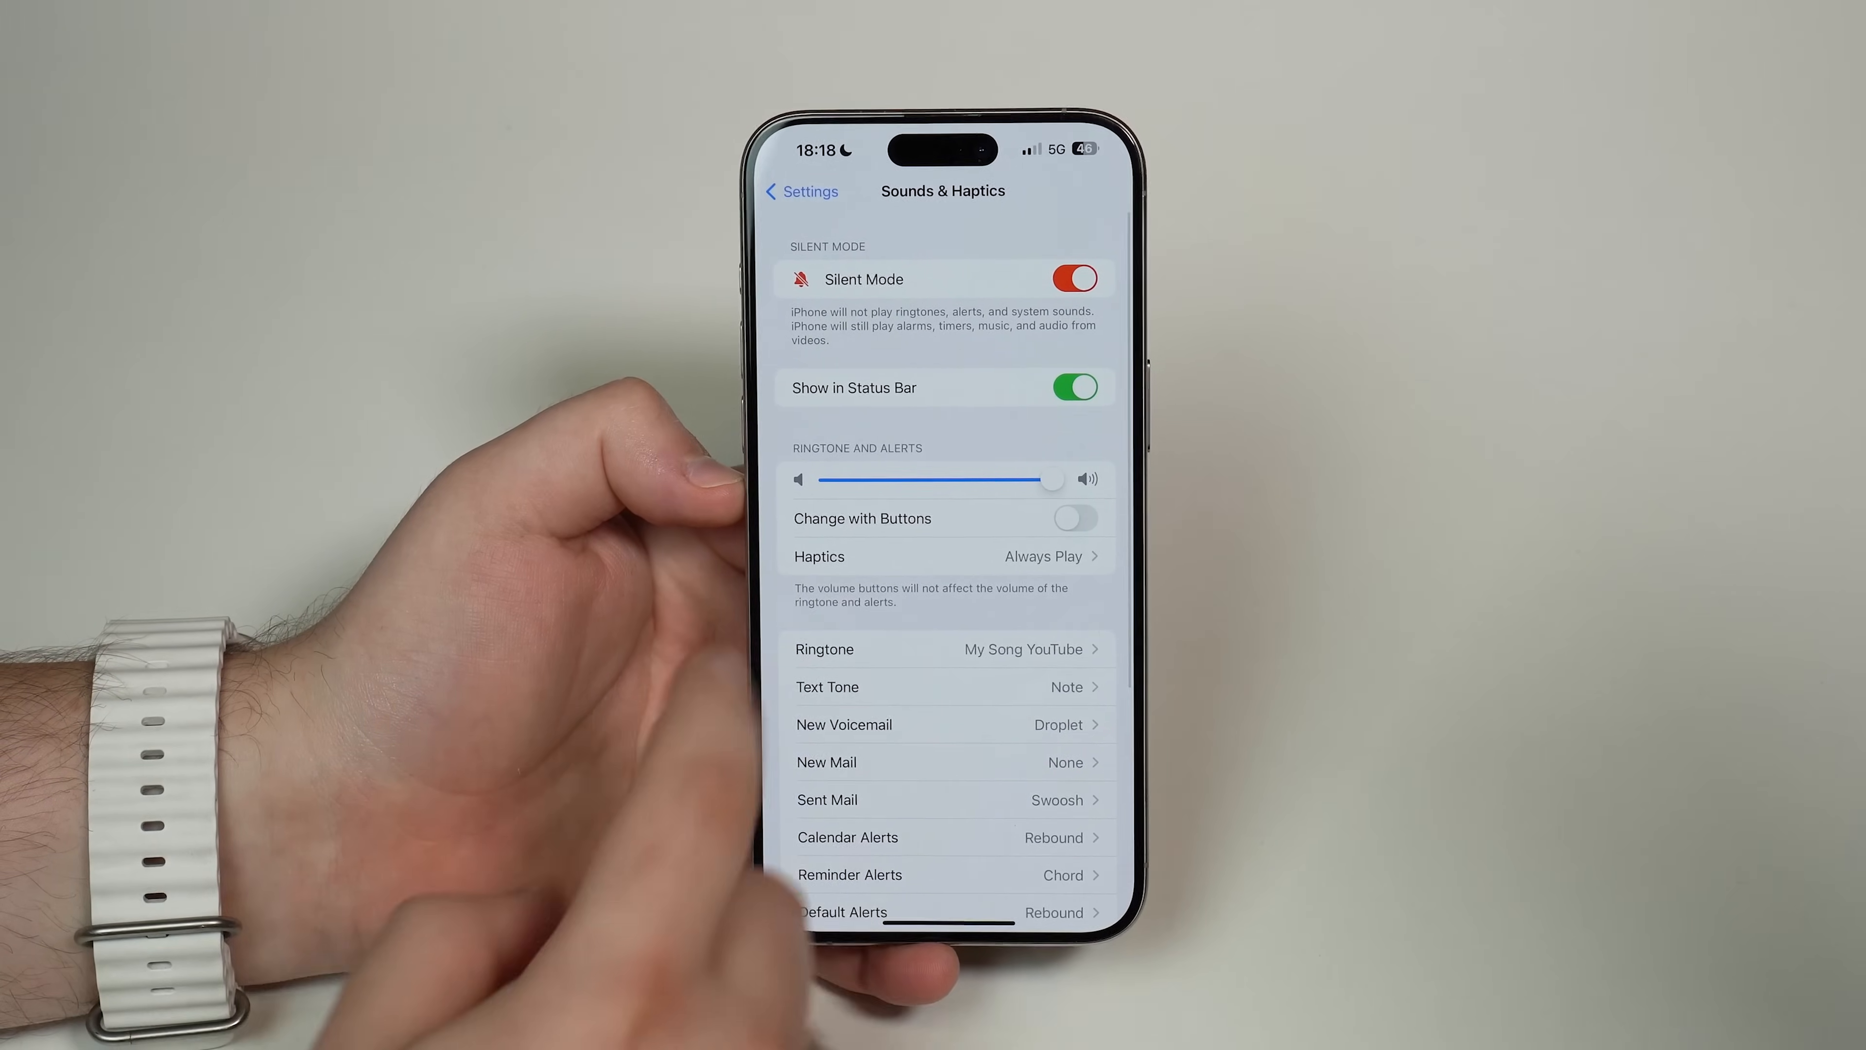
click(943, 649)
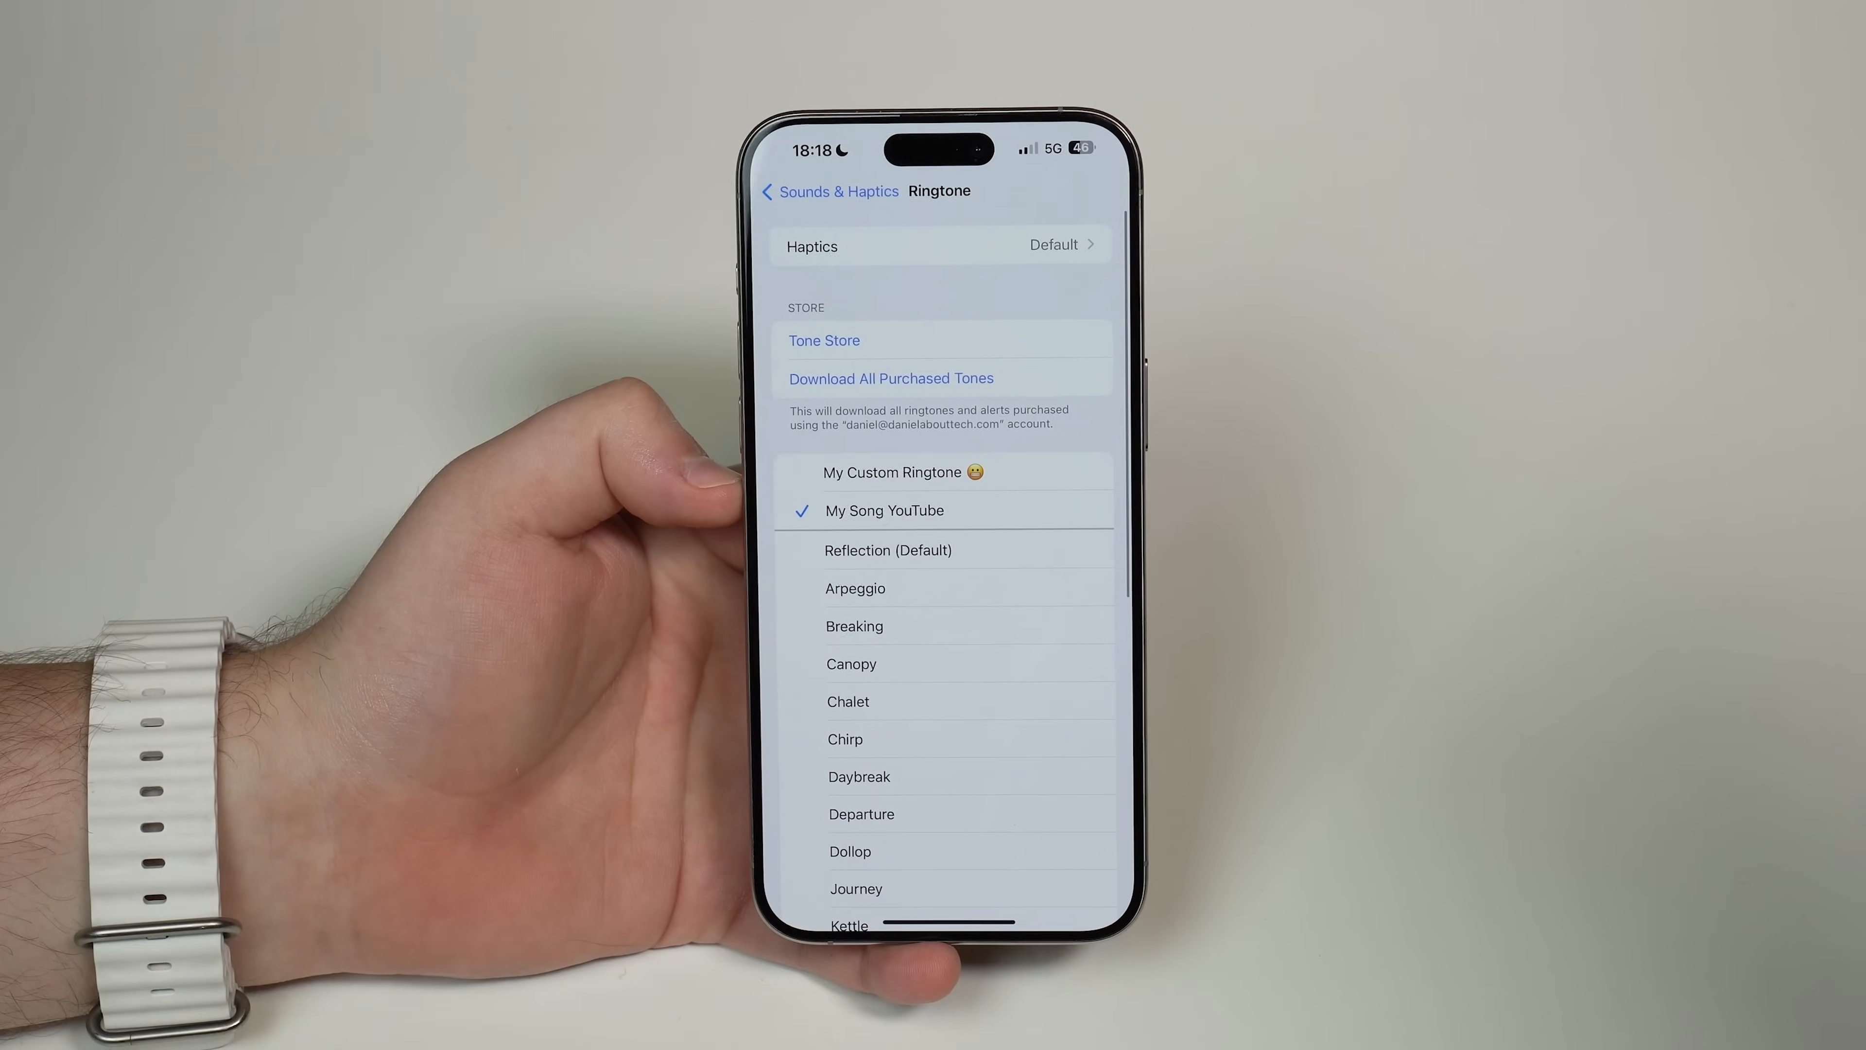